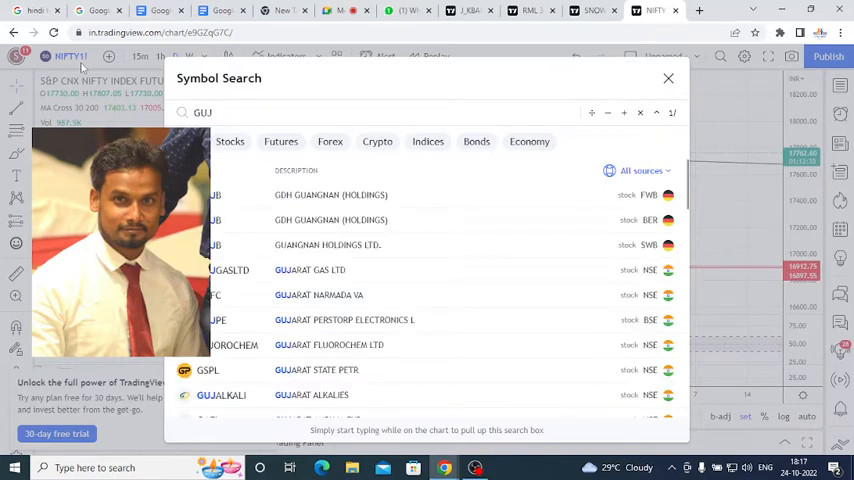
# Step: Pick GUJARAT FLUOROCHEM LTD from the 'GUJ' symbol search results
pyautogui.click(668, 78)
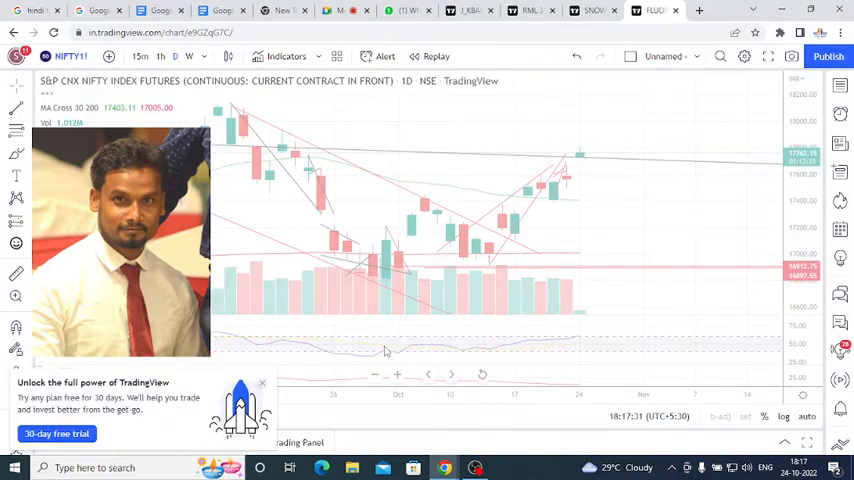
# Step: Close the free-trial banner over the 15-minute Gujarat Fluorochem chart
pyautogui.click(650, 10)
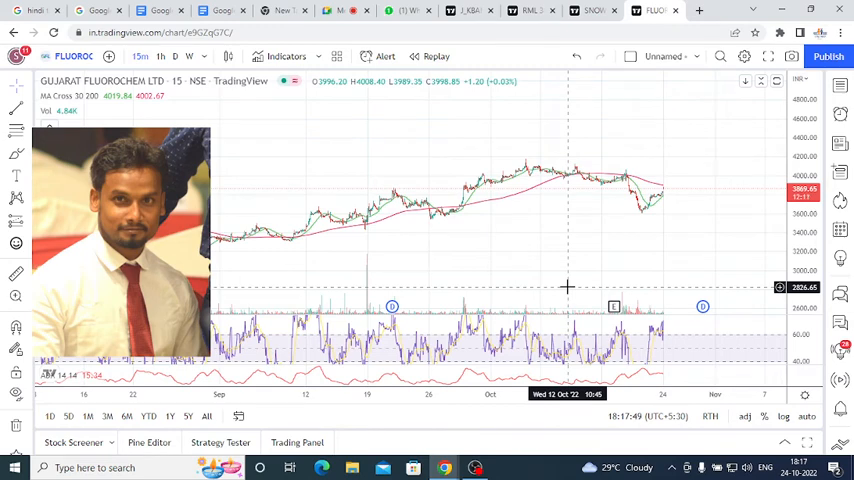
pyautogui.moveTo(505, 348)
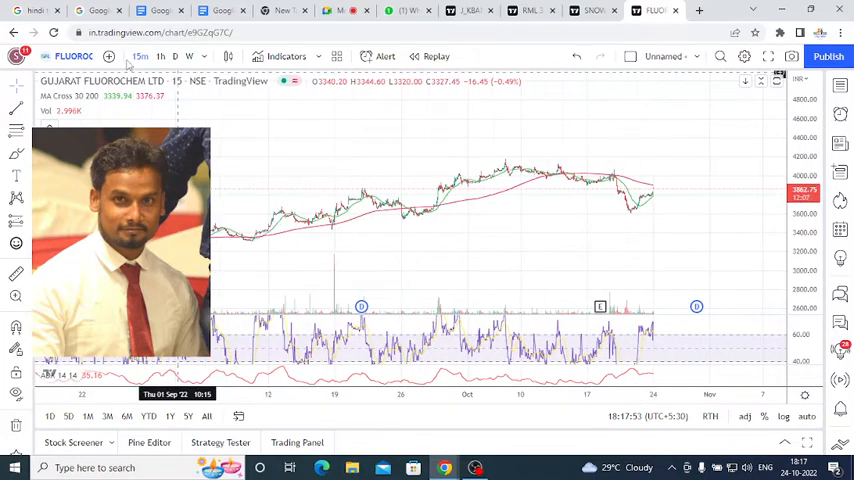
# Step: Switch the Gujarat Fluorochem chart to the 1D interval
pyautogui.click(160, 55)
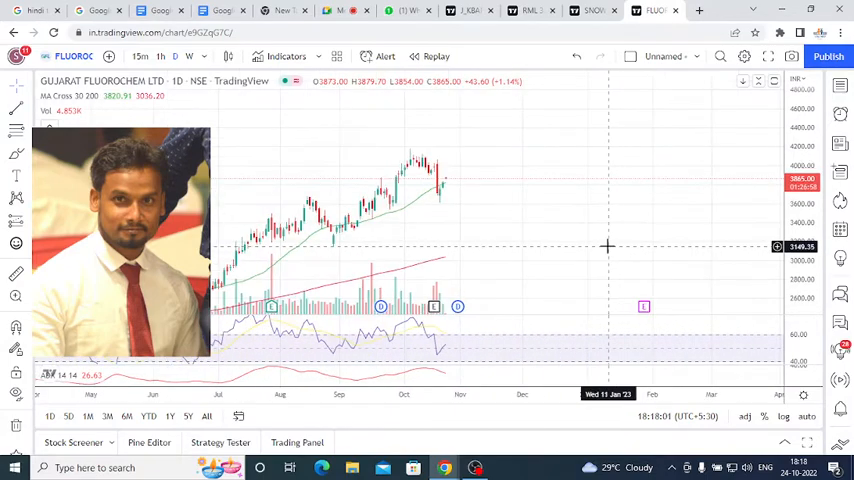
pyautogui.moveTo(420, 204)
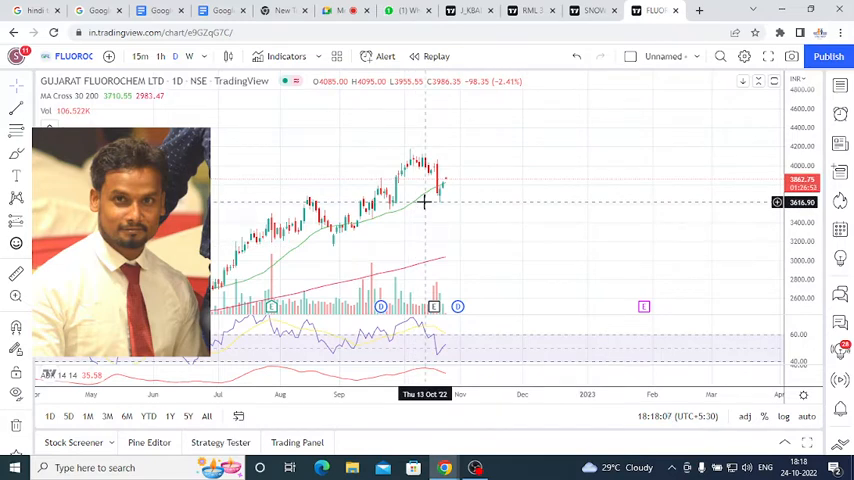
pyautogui.moveTo(415, 189)
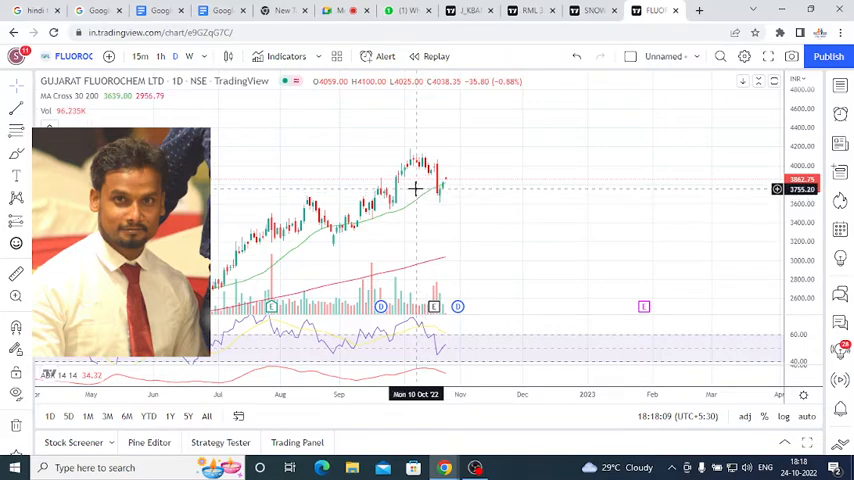
pyautogui.moveTo(410, 189)
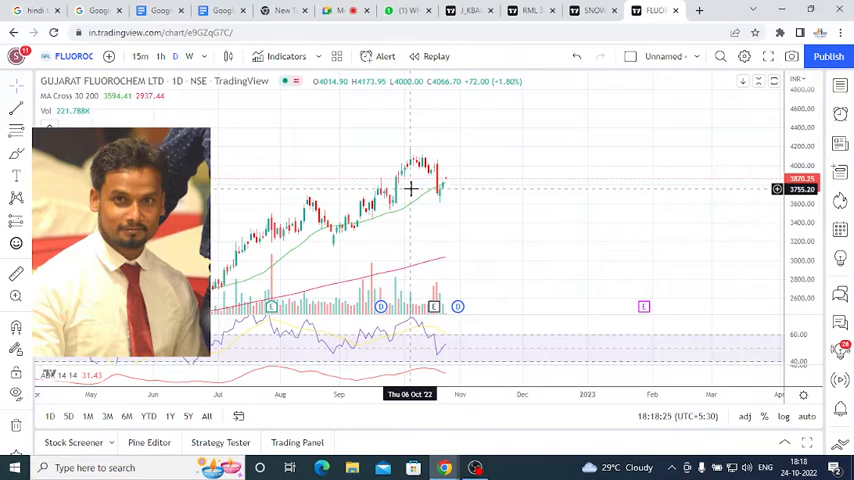
pyautogui.click(342, 10)
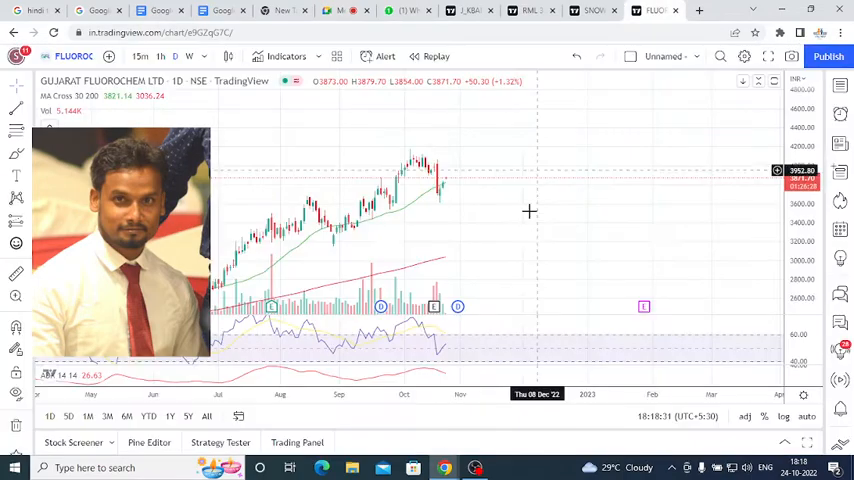
pyautogui.moveTo(515, 247)
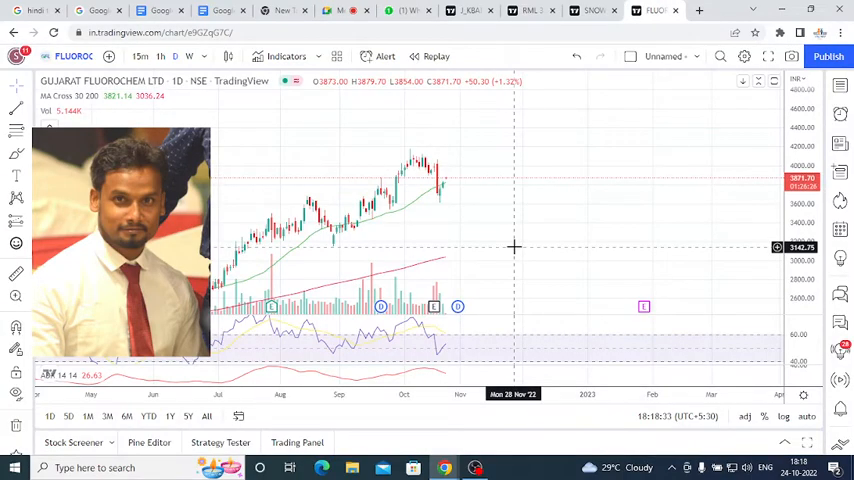
pyautogui.moveTo(489, 259)
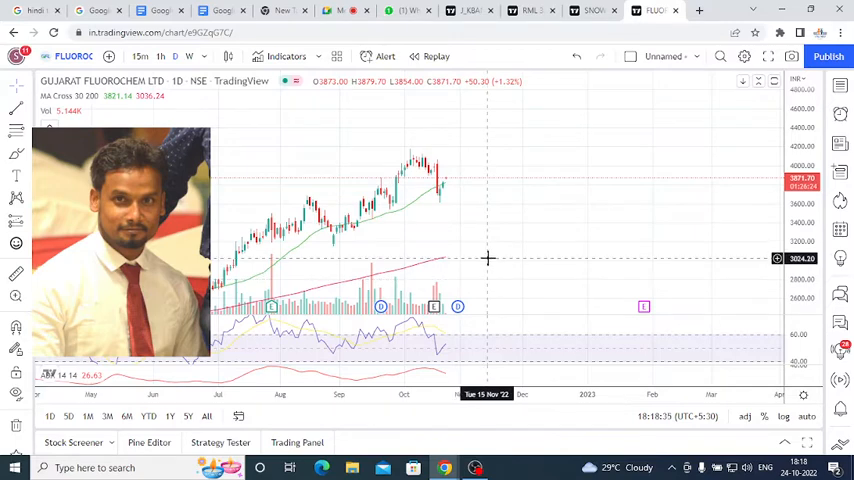
pyautogui.moveTo(523, 175)
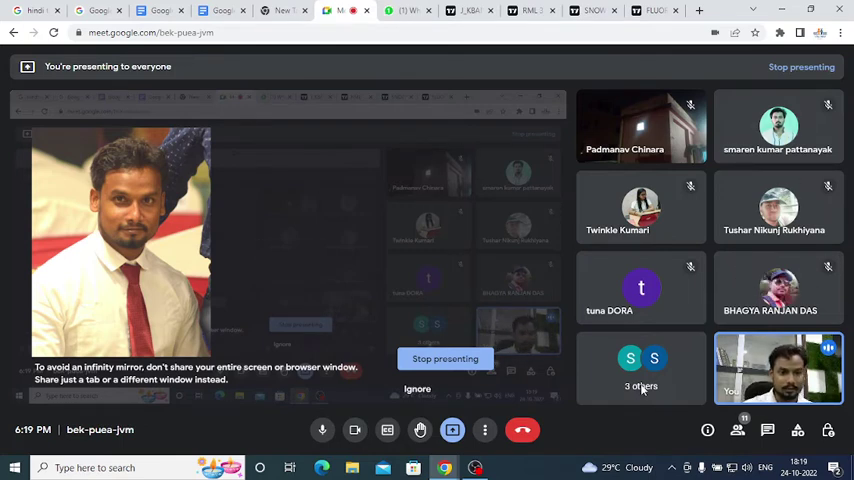
# Step: Leave full screen to get back to the stock chart tabs
pyautogui.press('f11')
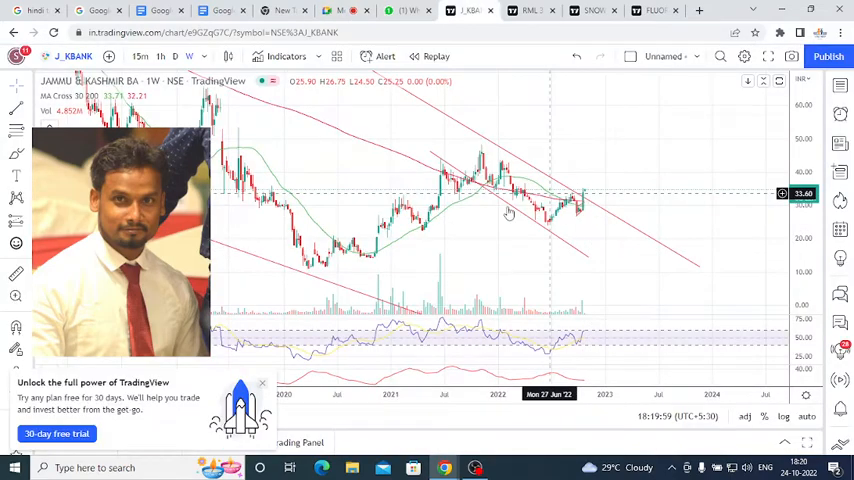
pyautogui.moveTo(487, 200)
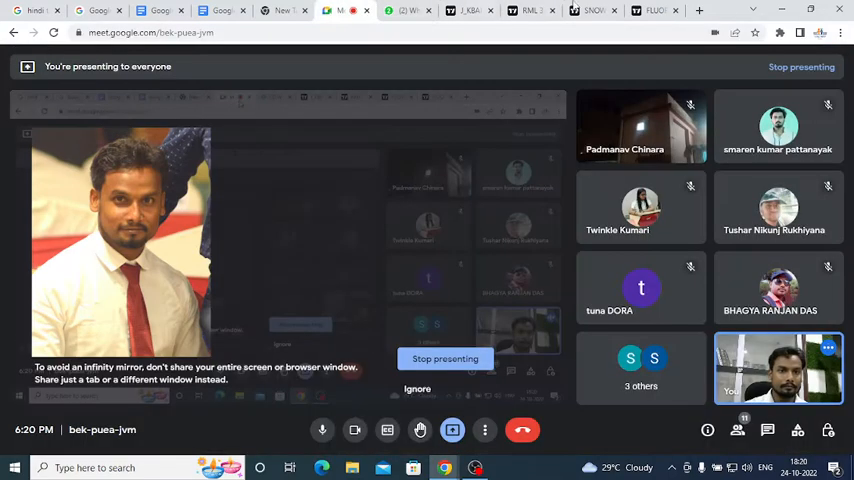
# Step: View the Rane (Madras) chart on weekly candles, then return it to daily
pyautogui.click(527, 10)
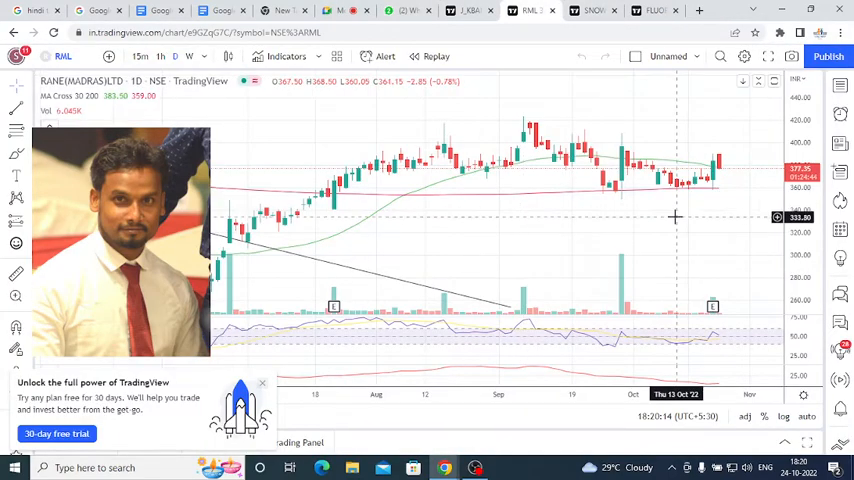
pyautogui.click(189, 56)
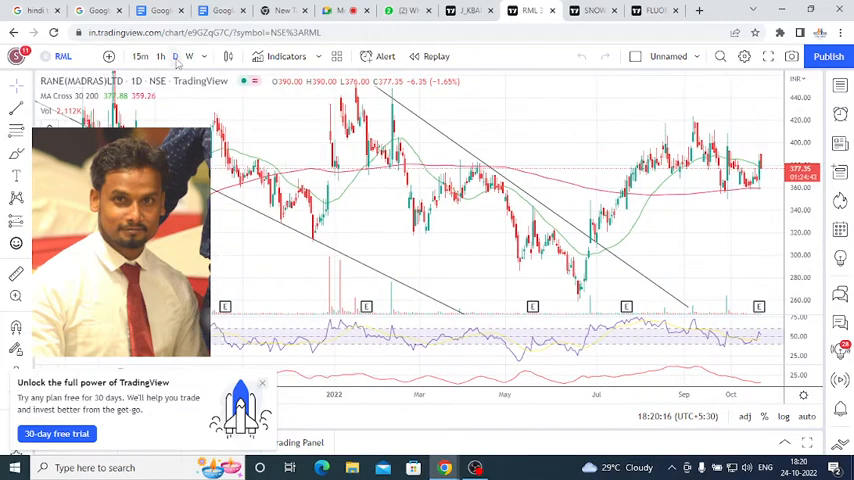
pyautogui.click(189, 56)
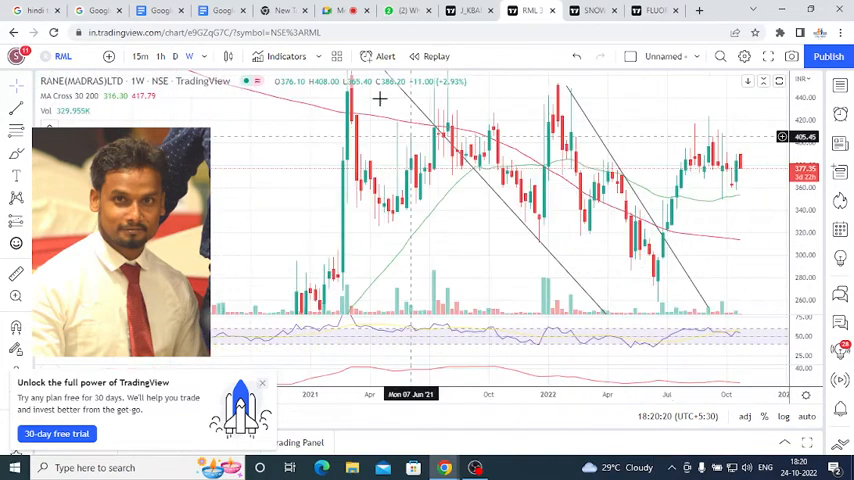
pyautogui.moveTo(715, 189)
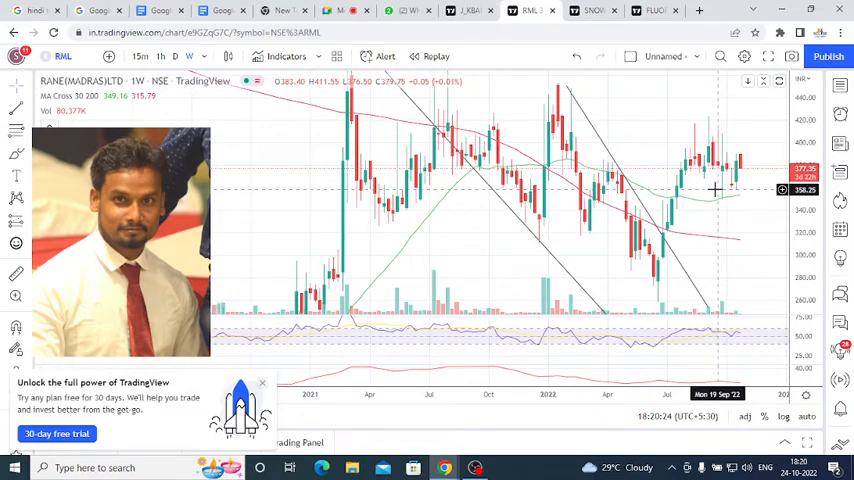
pyautogui.moveTo(710, 188)
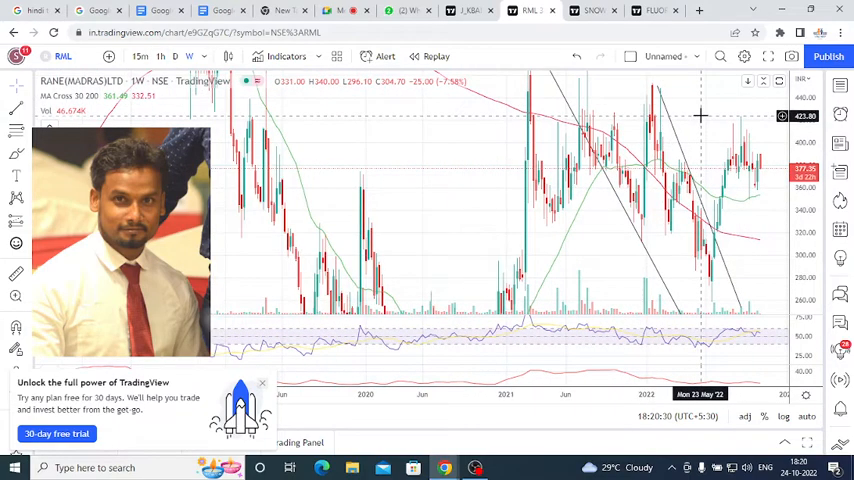
pyautogui.click(175, 56)
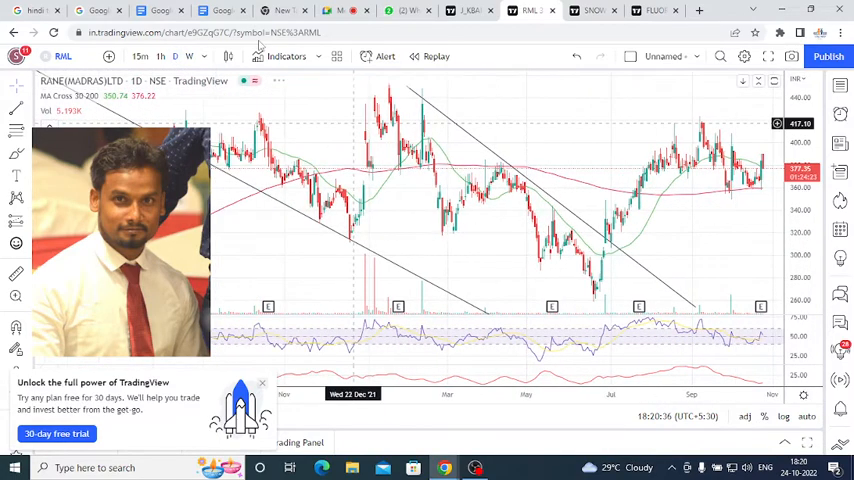
# Step: Show Snowman Logistics on daily candles and review a trend line's settings
pyautogui.click(590, 10)
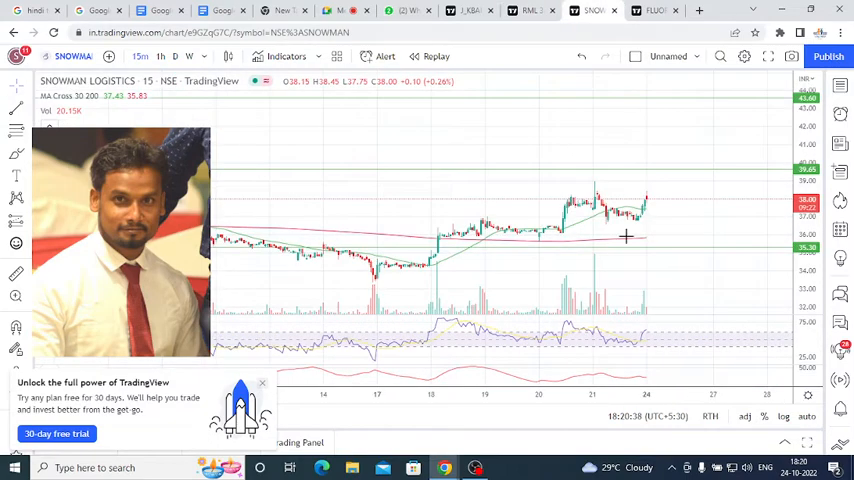
pyautogui.moveTo(540, 210)
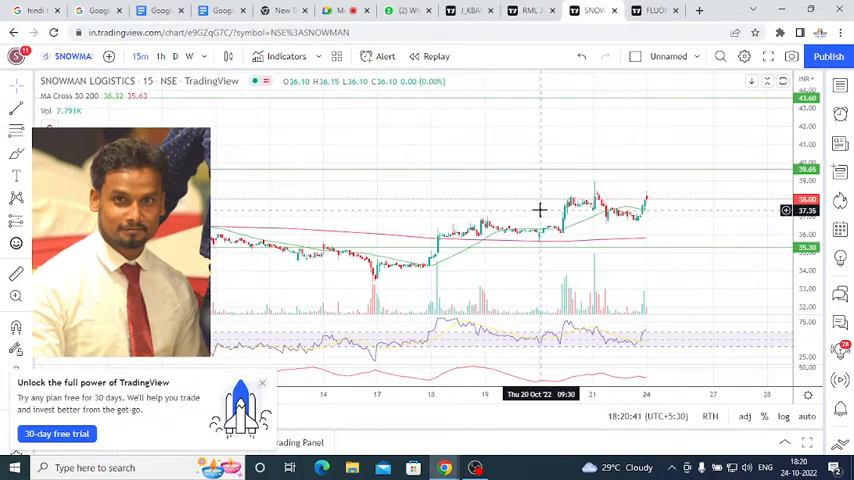
pyautogui.moveTo(550, 219)
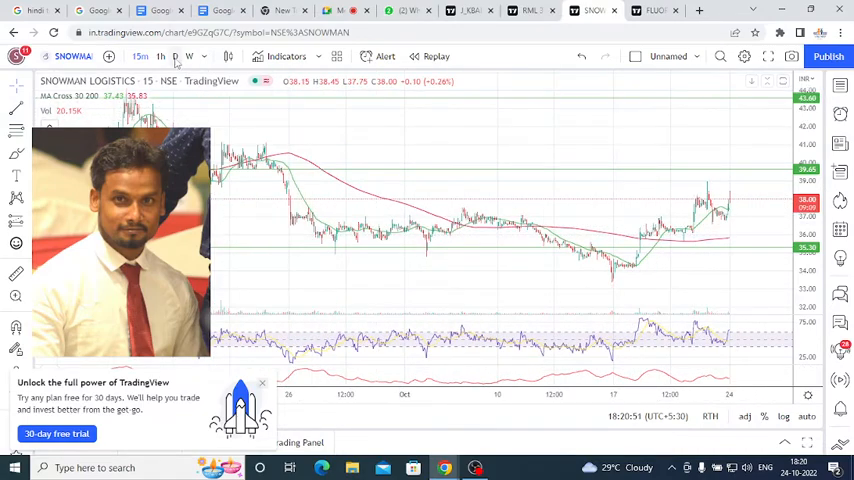
pyautogui.click(175, 56)
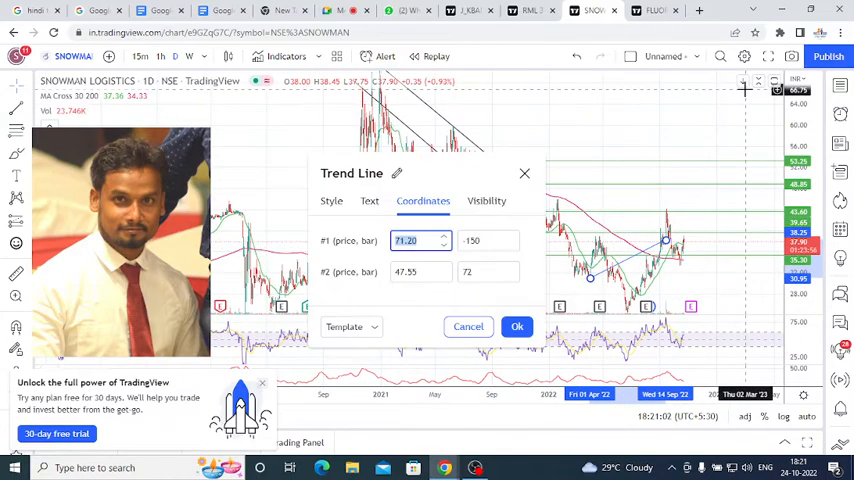
pyautogui.click(517, 326)
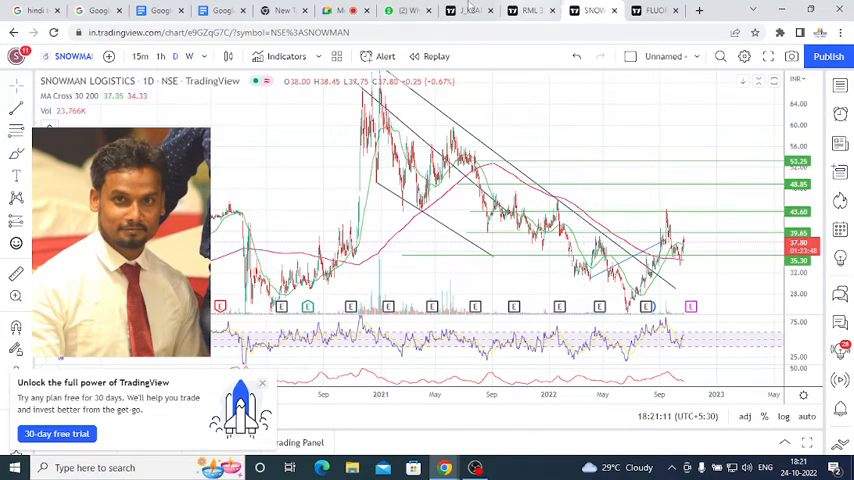
pyautogui.moveTo(408, 10)
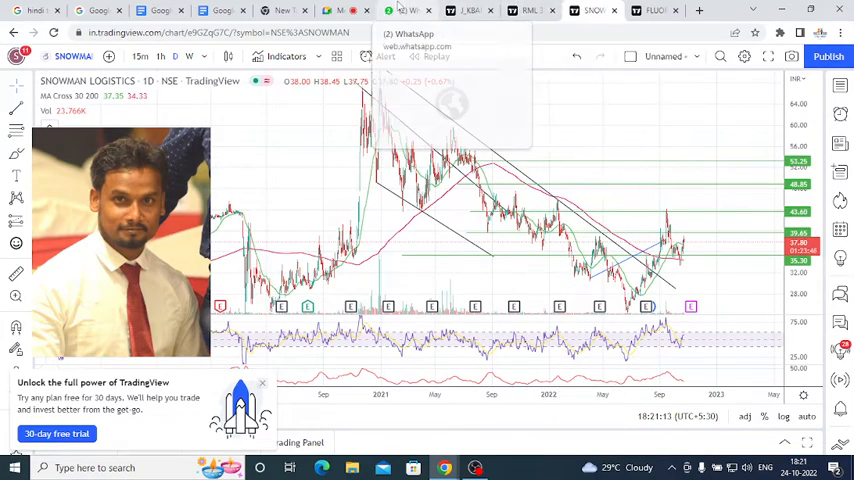
pyautogui.click(408, 11)
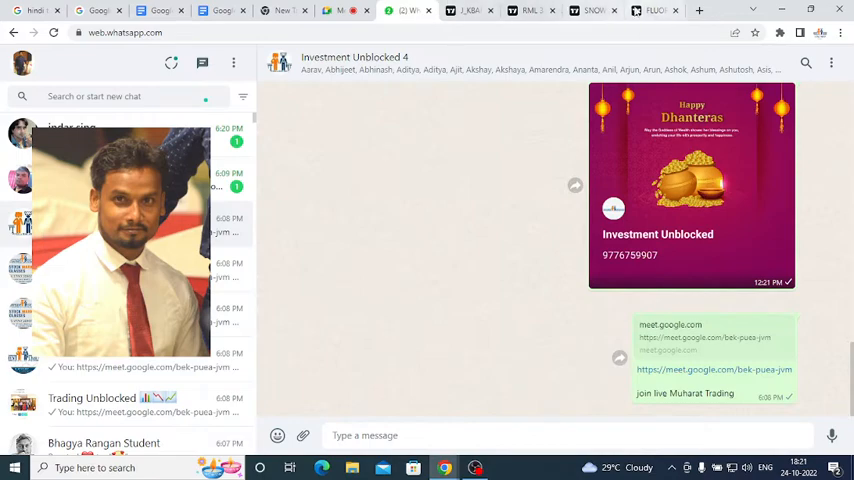
pyautogui.click(594, 10)
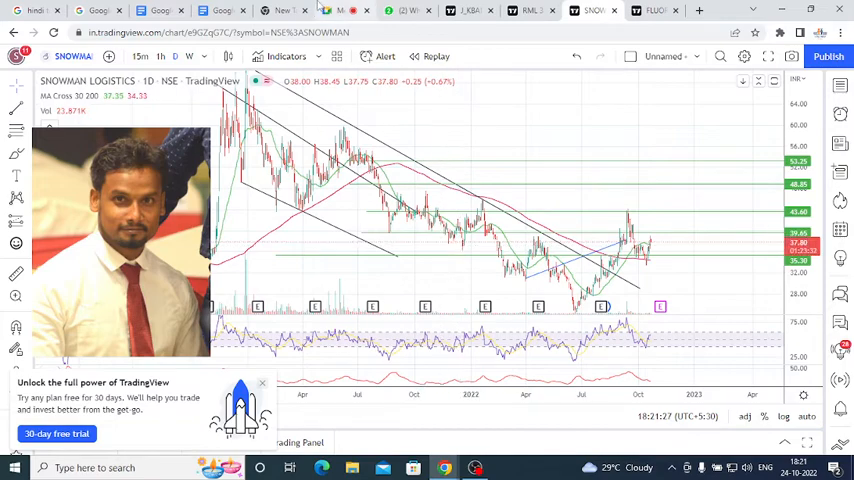
pyautogui.click(340, 10)
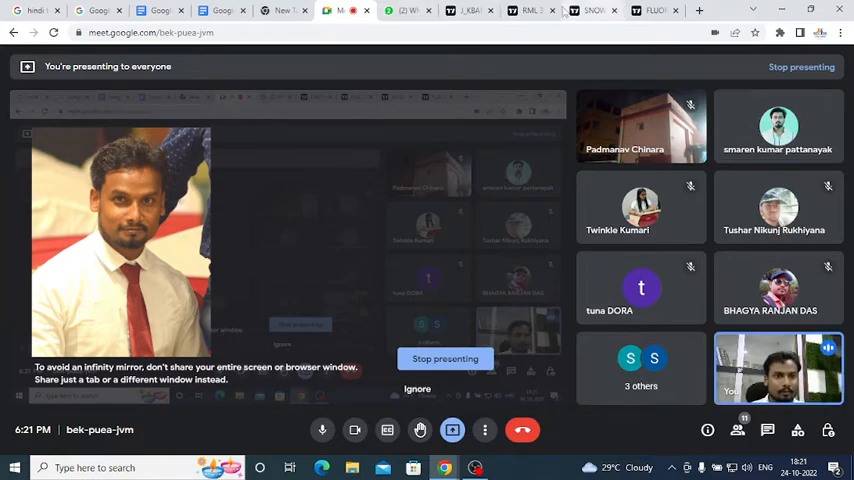
pyautogui.click(593, 10)
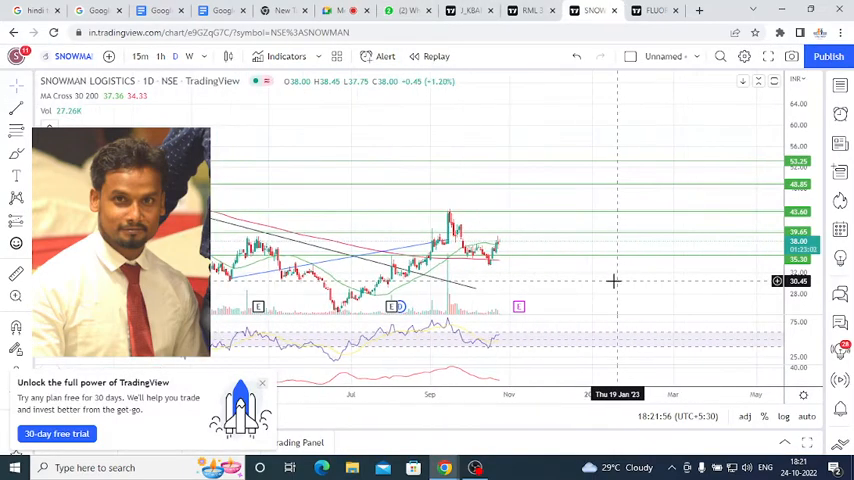
pyautogui.moveTo(465, 260)
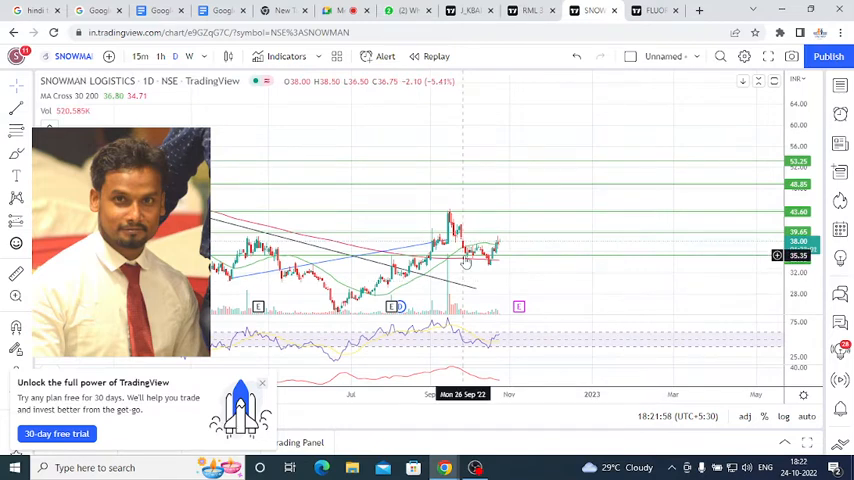
pyautogui.moveTo(510, 274)
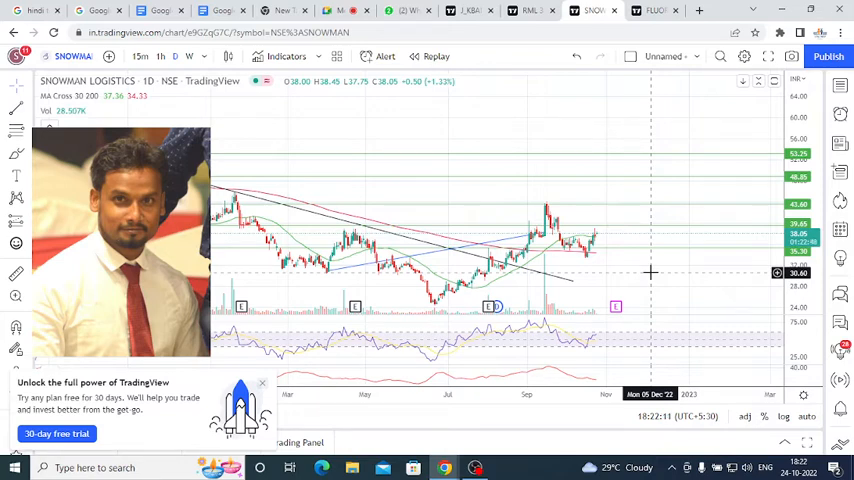
pyautogui.moveTo(690, 232)
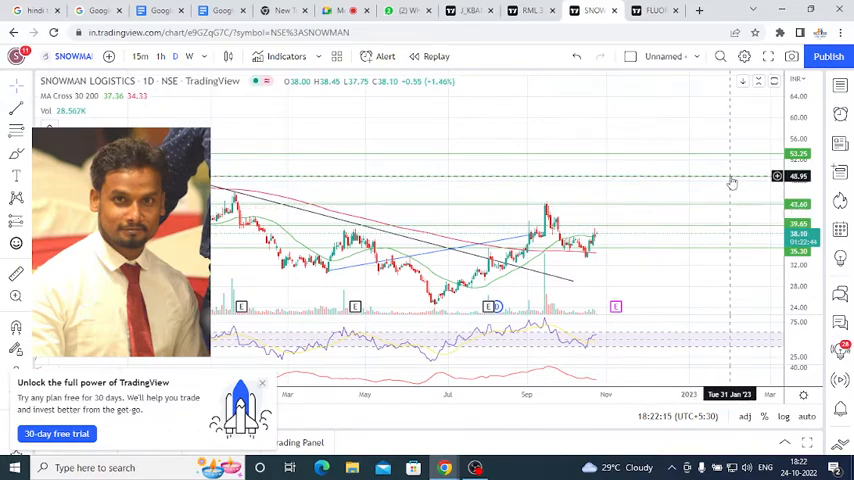
pyautogui.moveTo(728, 179)
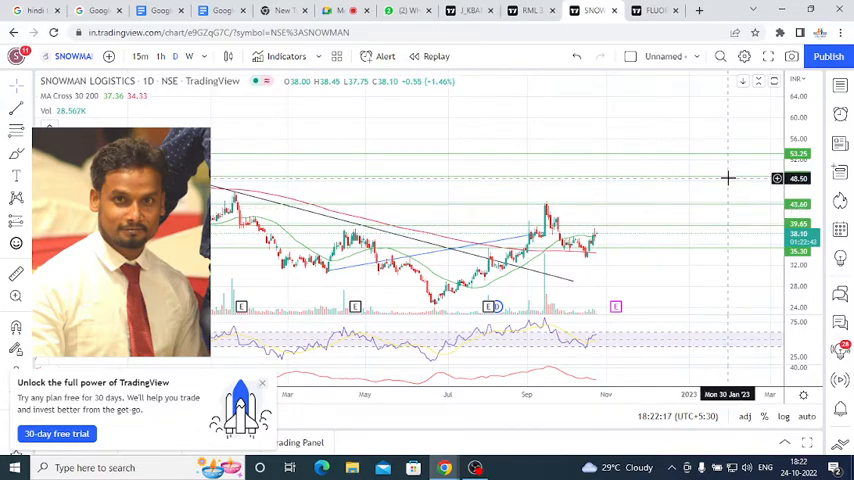
# Step: Switch to the Google Meet tab and toggle full screen to view the presentation
pyautogui.click(345, 10)
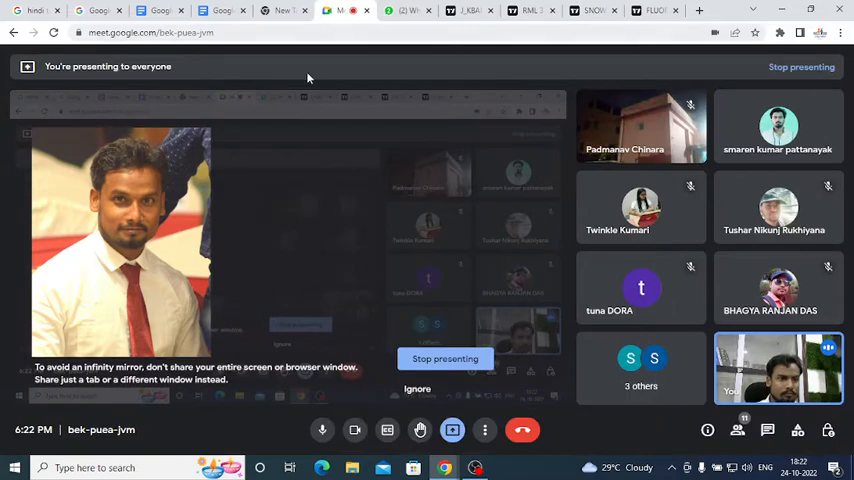
pyautogui.moveTo(343, 276)
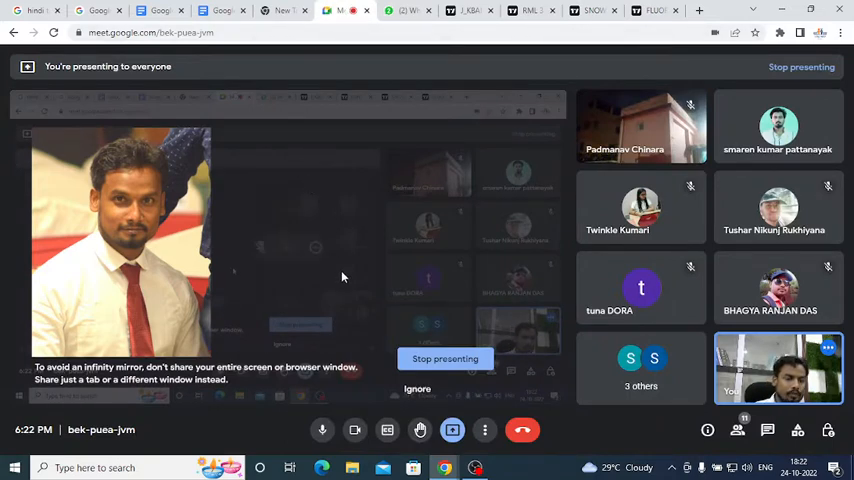
pyautogui.moveTo(476, 305)
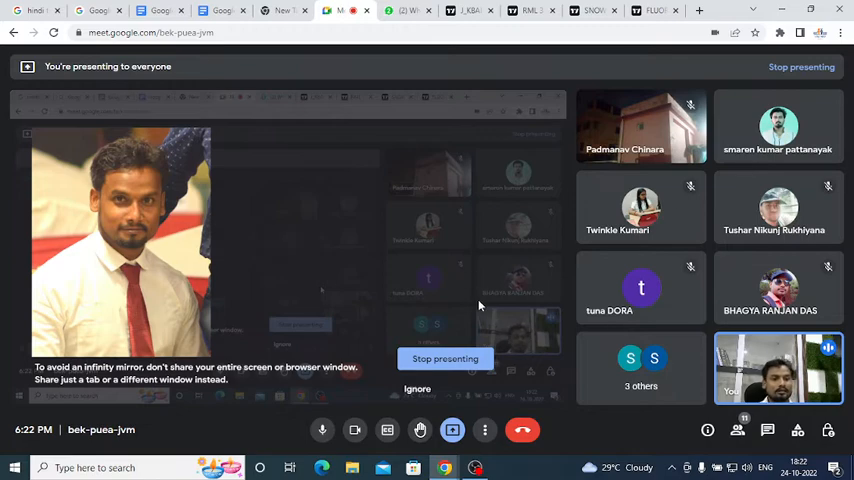
pyautogui.press('f11')
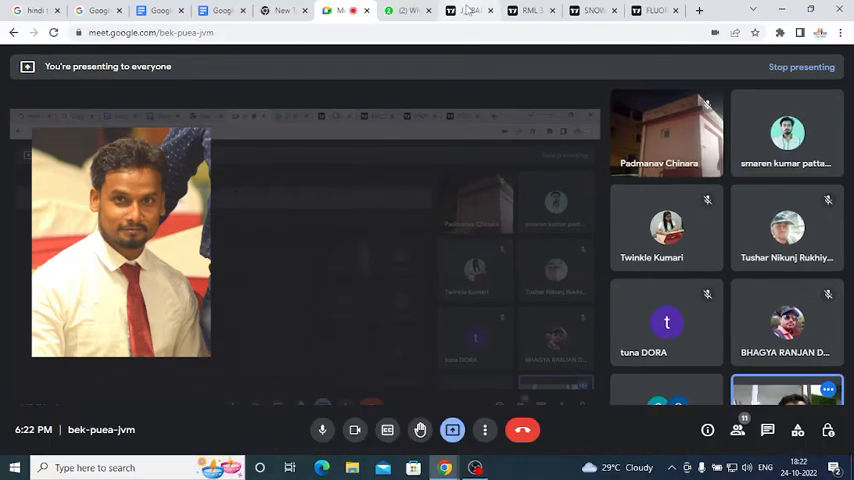
# Step: Review the weekly J&K Bank trend channel, then ignore Meet's screen-sharing warning
pyautogui.click(470, 10)
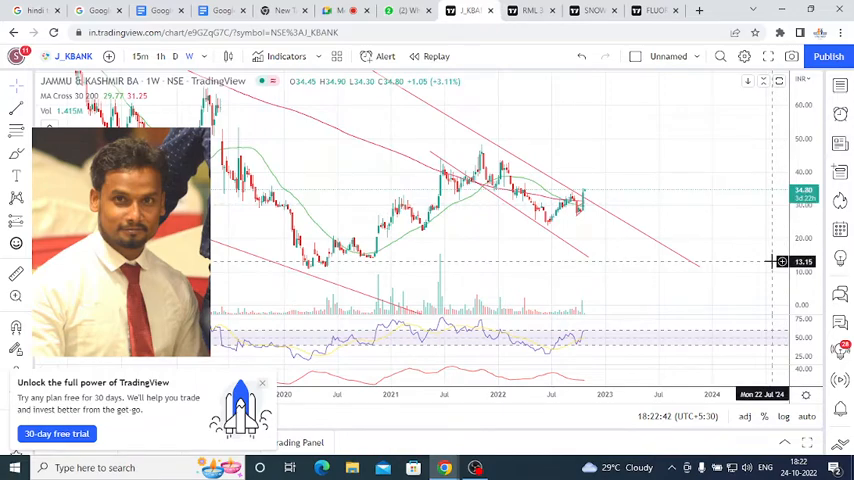
pyautogui.moveTo(524, 270)
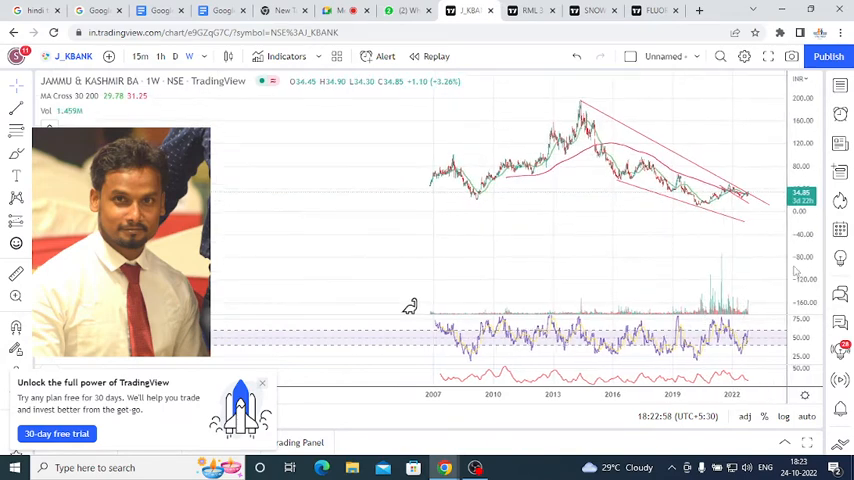
pyautogui.moveTo(754, 213)
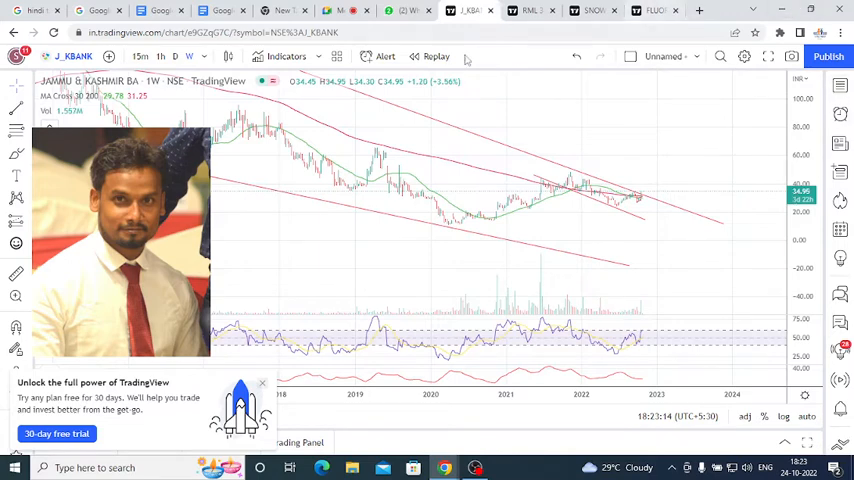
pyautogui.click(340, 10)
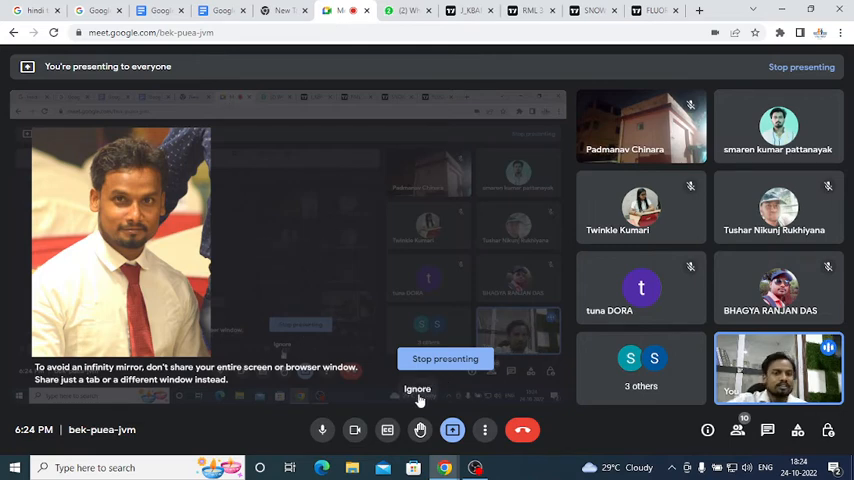
pyautogui.click(417, 389)
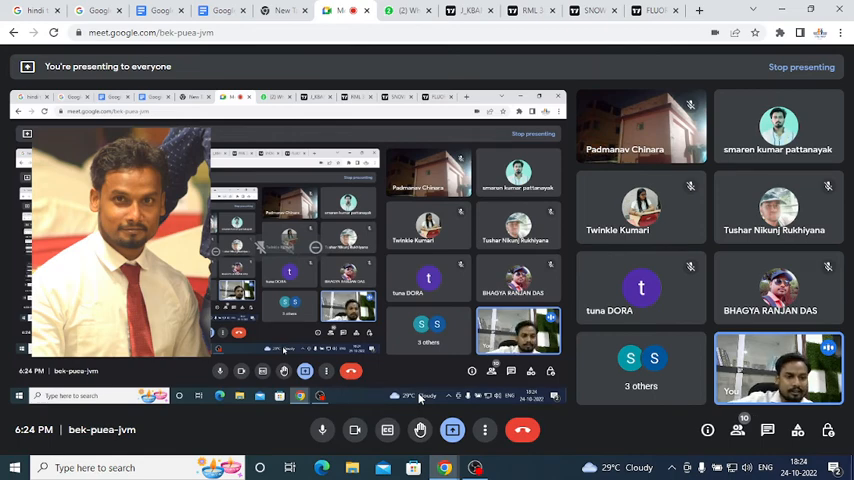